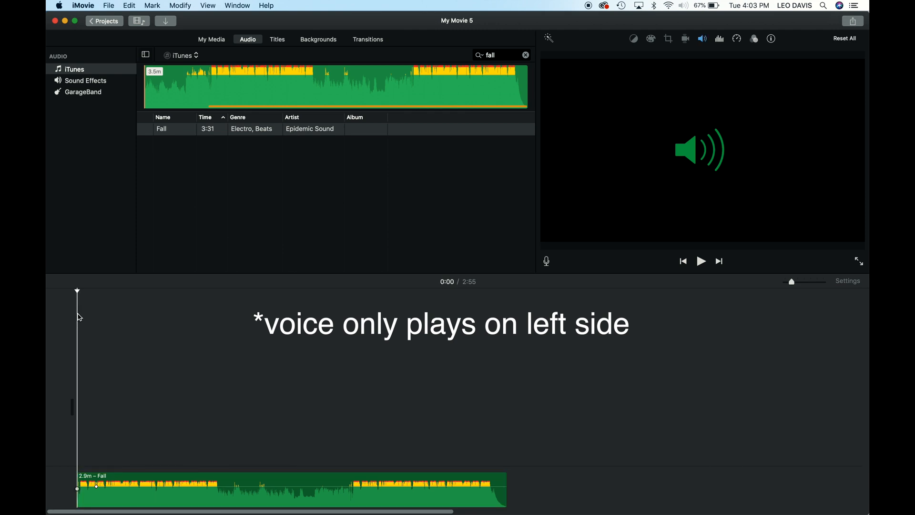
Step: Select the Fall music track and play it back to hear its opening
left_click(121, 490)
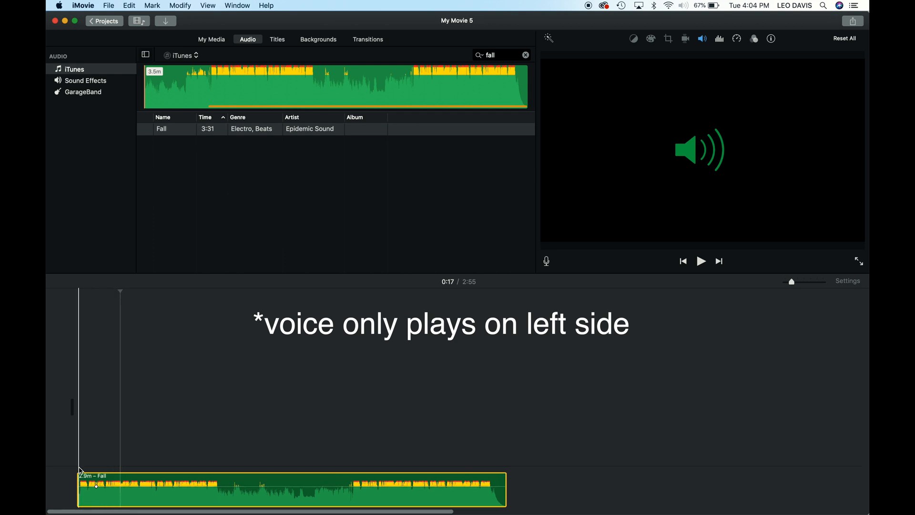
left_click(701, 262)
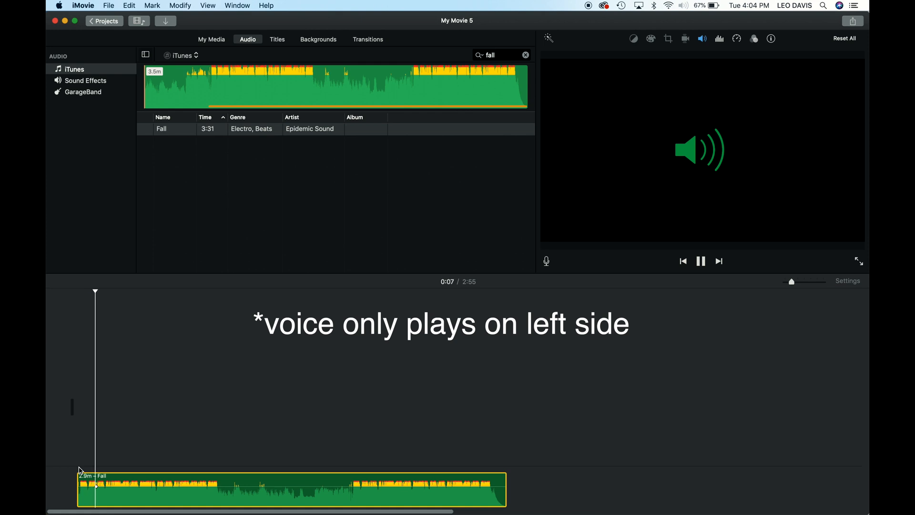
left_click(701, 262)
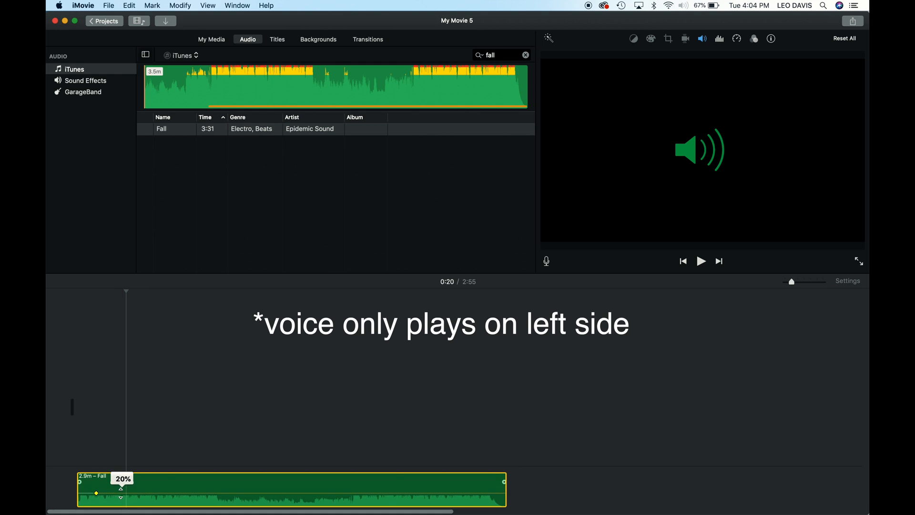
Step: Lower the Fall track volume to 20% and add beat markers along it
left_click_drag(97, 493, 96, 495)
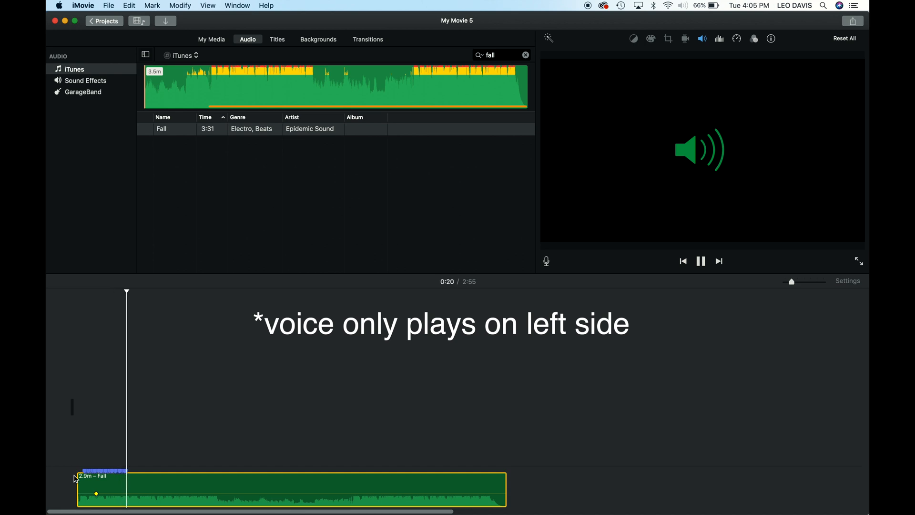
left_click(701, 262)
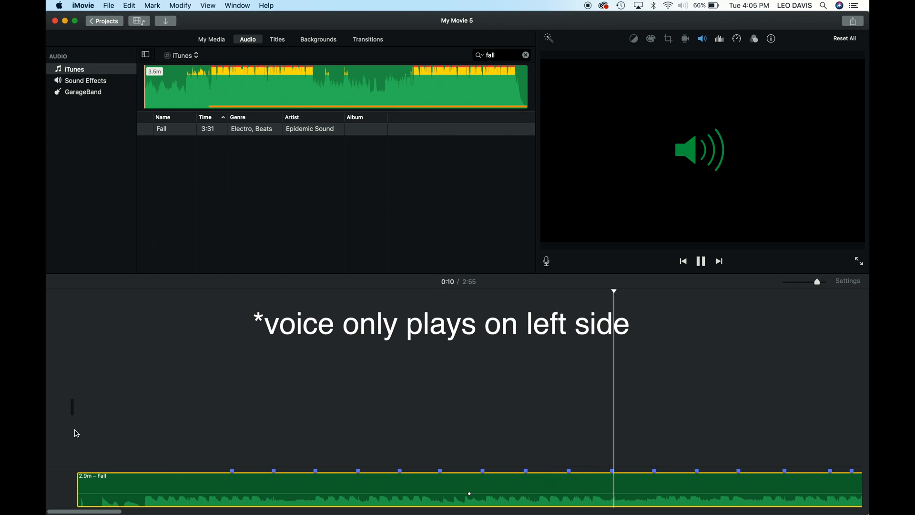
Step: Switch to My Media, add the bridge aerial clip and cut it at the first beat marker
left_click(701, 261)
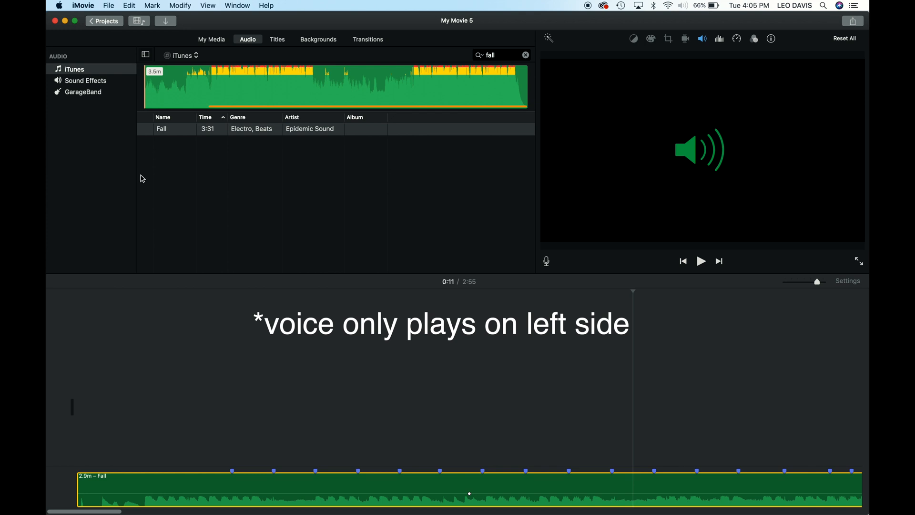
left_click(175, 128)
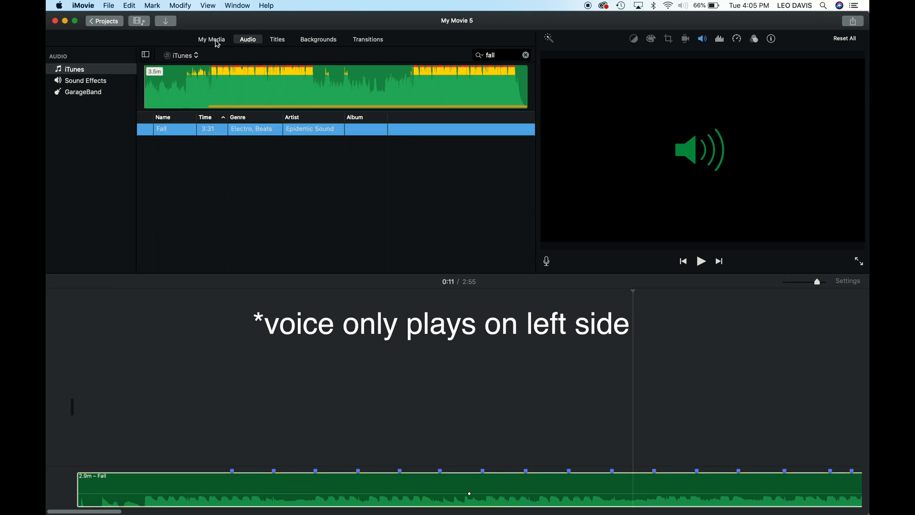
left_click(211, 39)
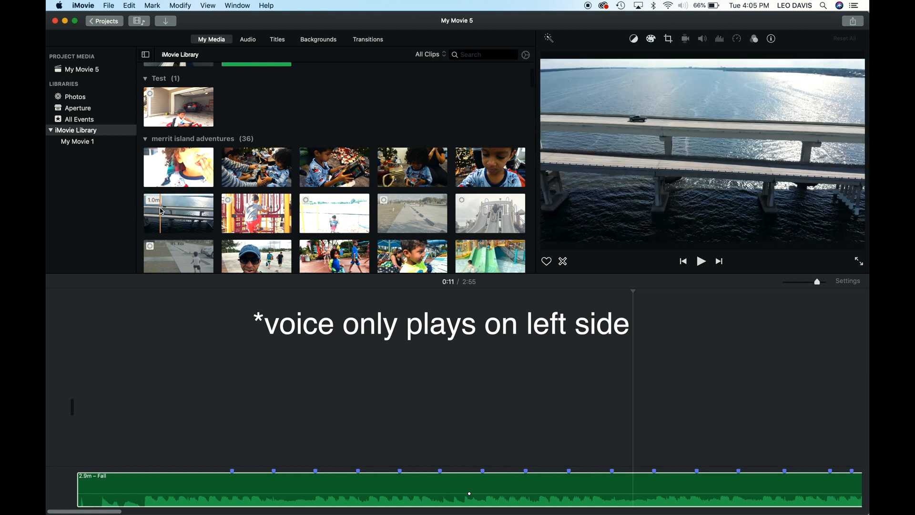
left_click(178, 213)
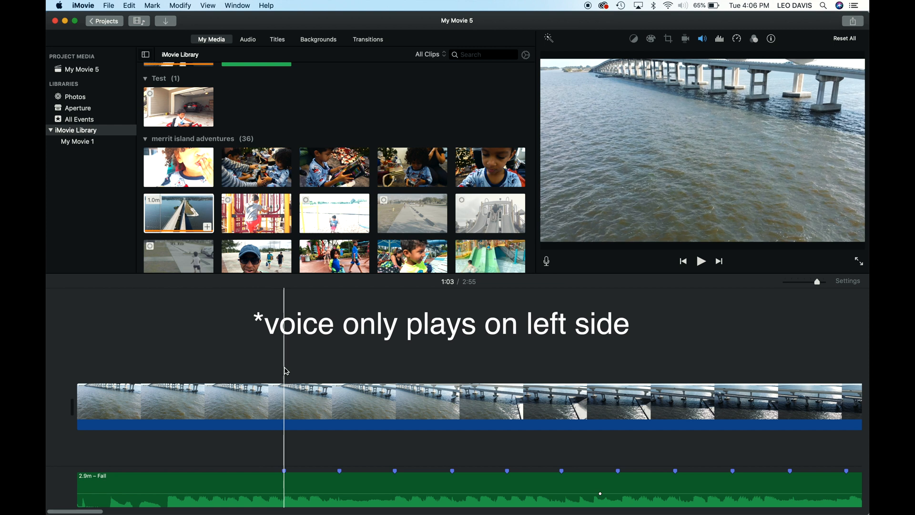
left_click(286, 403)
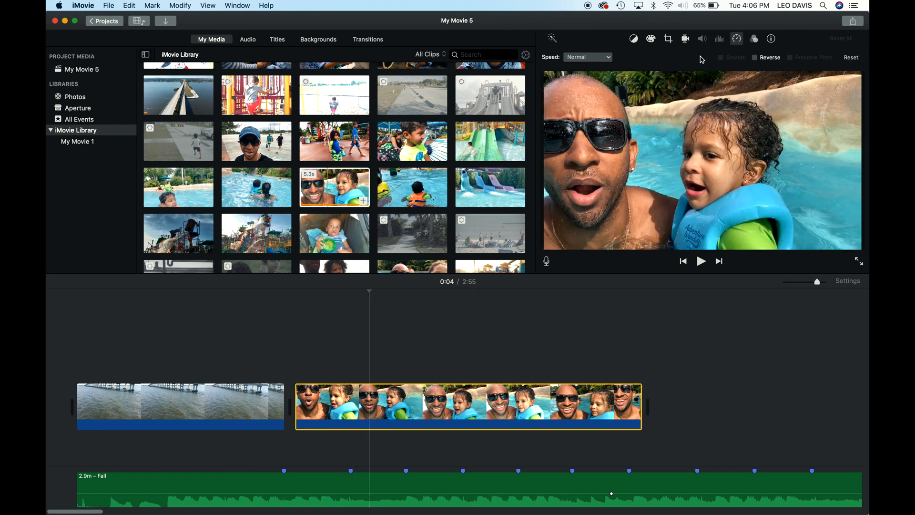
Step: Set the pool selfie clip to Slow speed and trim its end to the next beat marker
left_click(586, 56)
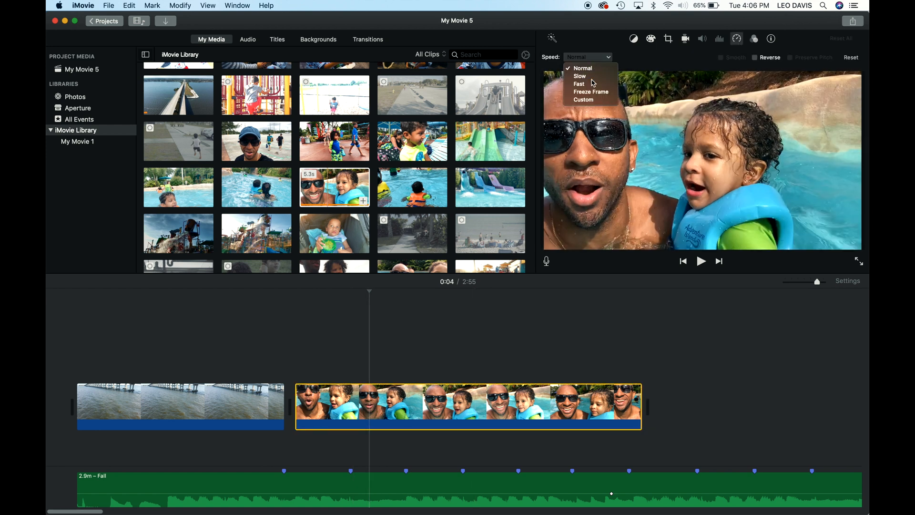
left_click(580, 76)
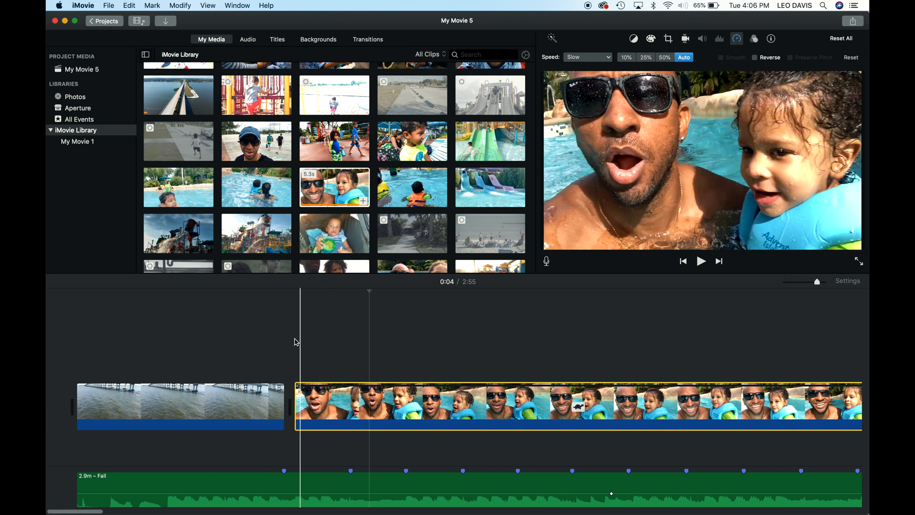
left_click(399, 350)
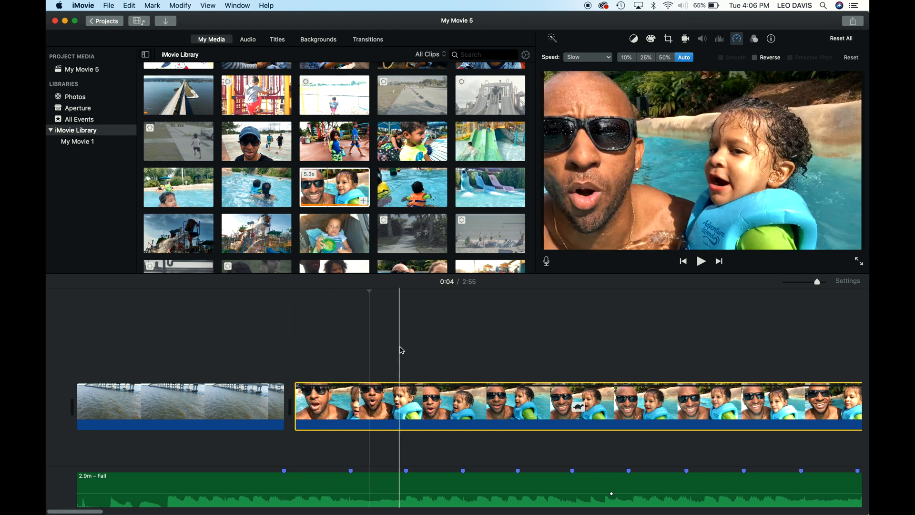
left_click(280, 366)
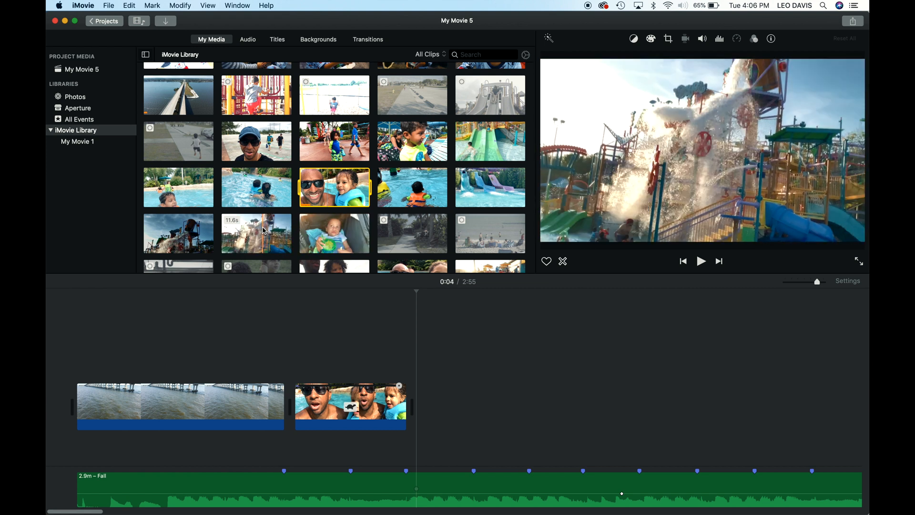
Step: Add the water park clip after the pool clip and bring up its speed settings
scroll("down", 3)
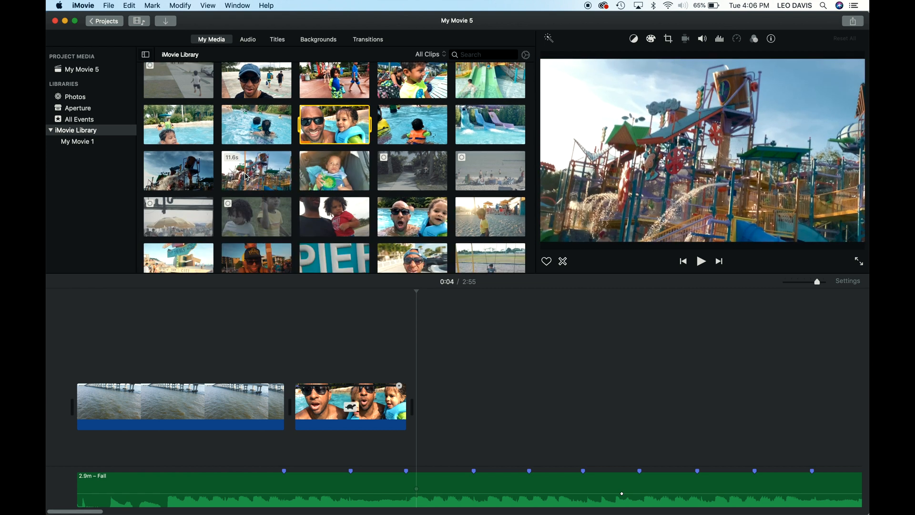
left_click(256, 171)
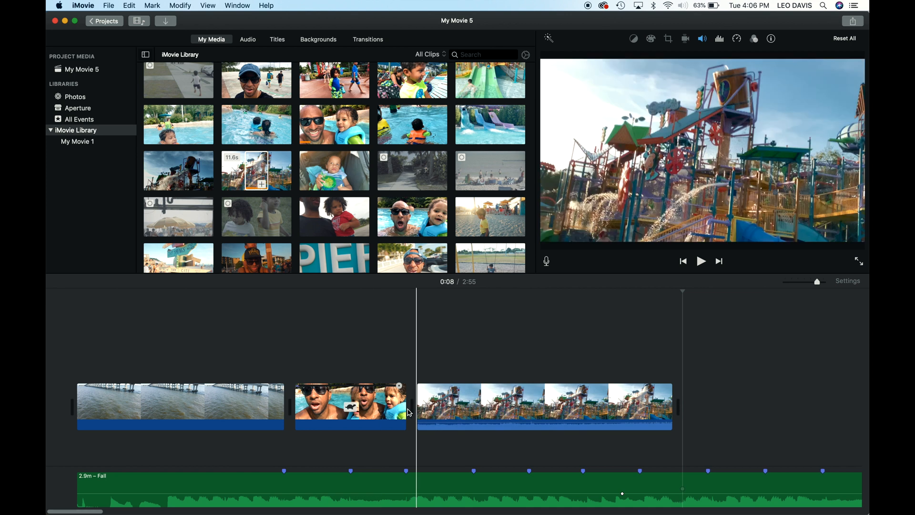
left_click(543, 407)
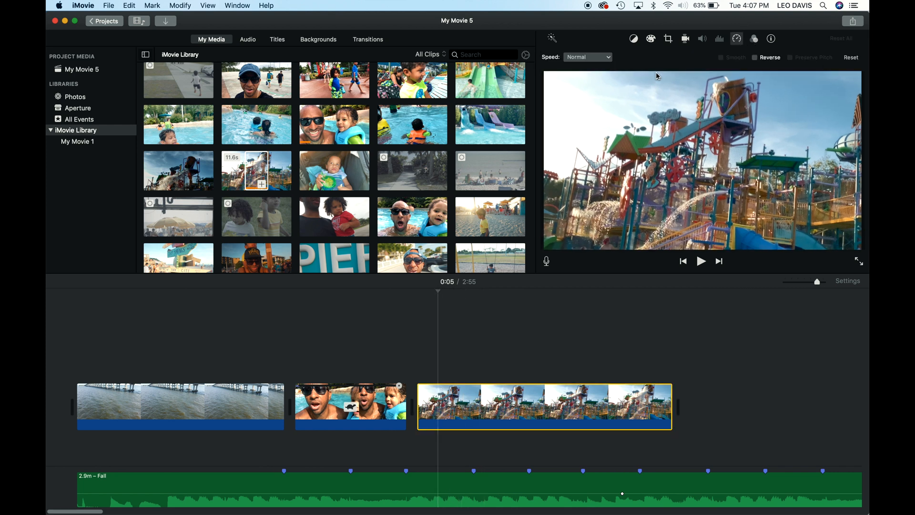
Step: Set the water park clip to Slow speed and trim its end to a beat marker
left_click(586, 56)
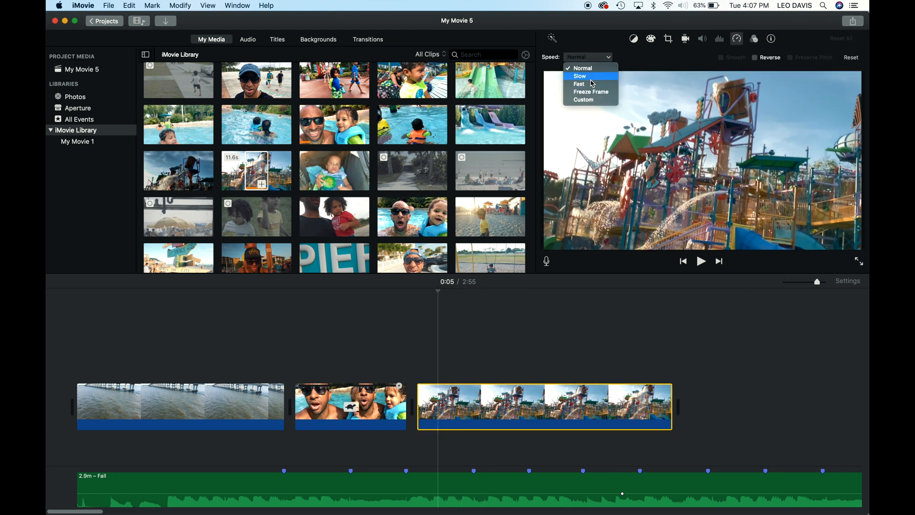
left_click(579, 76)
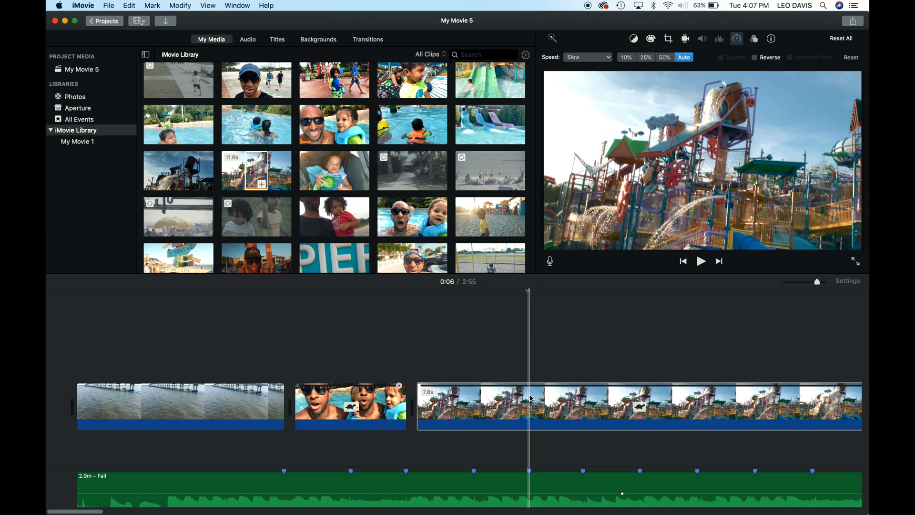
left_click(529, 408)
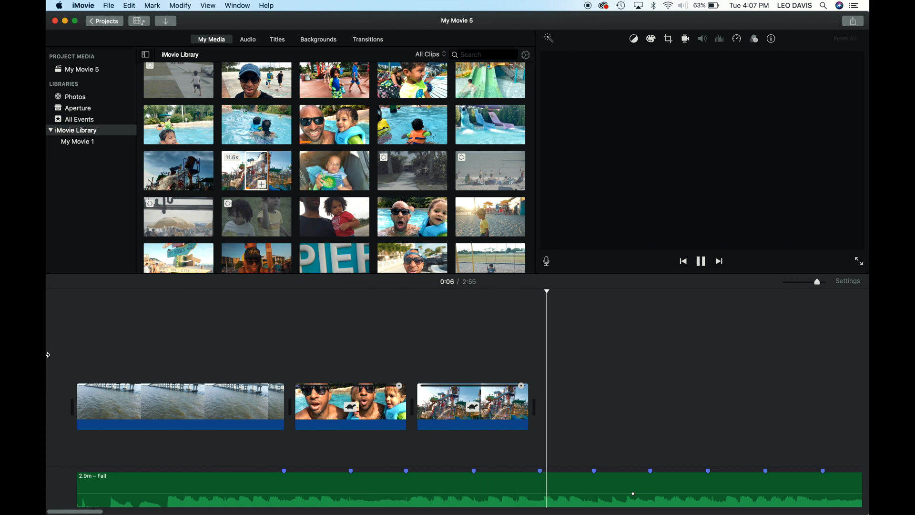
Step: Add the Key West sign clip, then select it with the shoulder-ride and beach clips and set them to Slow
left_click(700, 261)
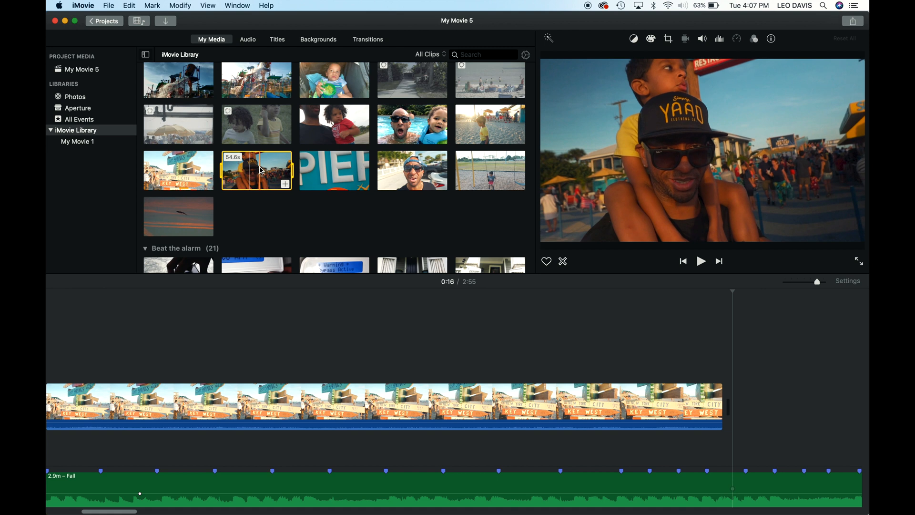
mouse_move(271, 170)
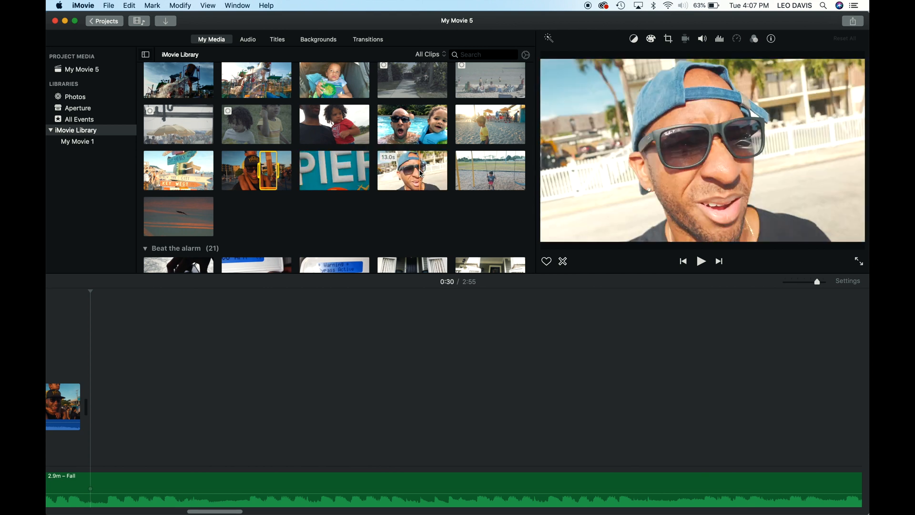
mouse_move(491, 124)
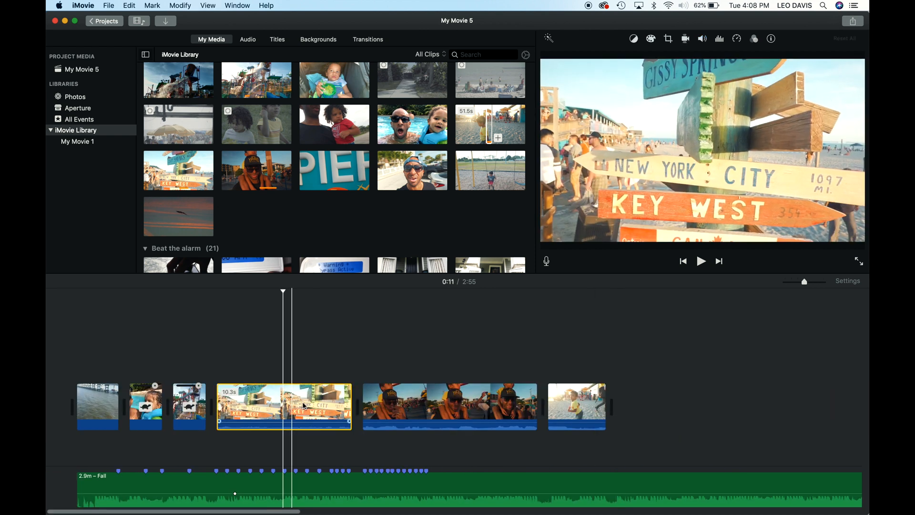
left_click(576, 406)
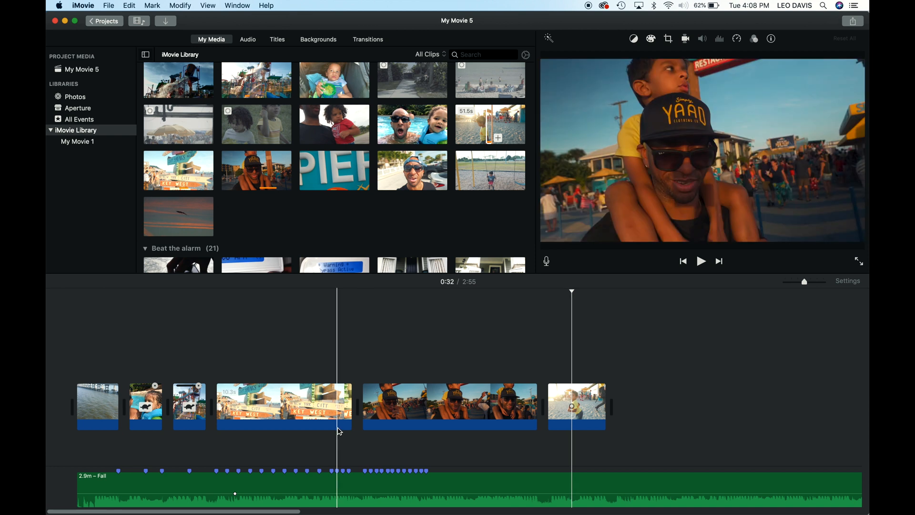
left_click(576, 407)
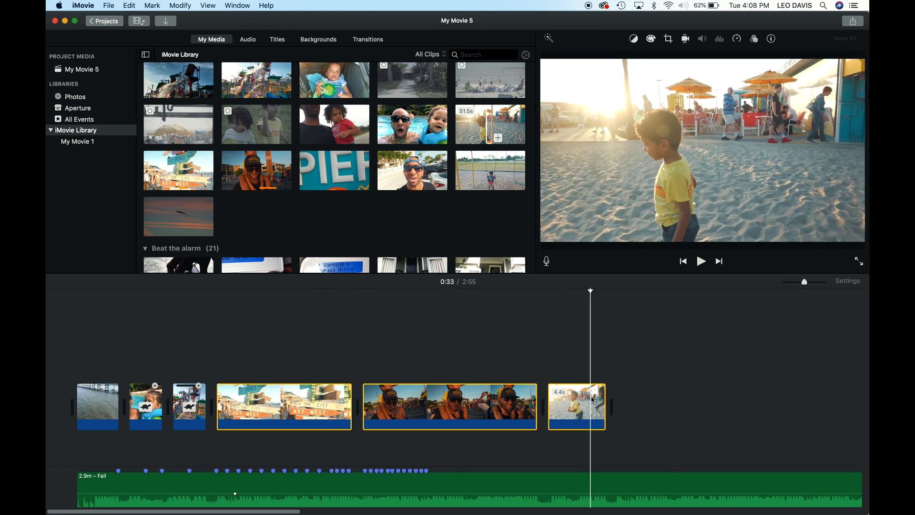
left_click(736, 38)
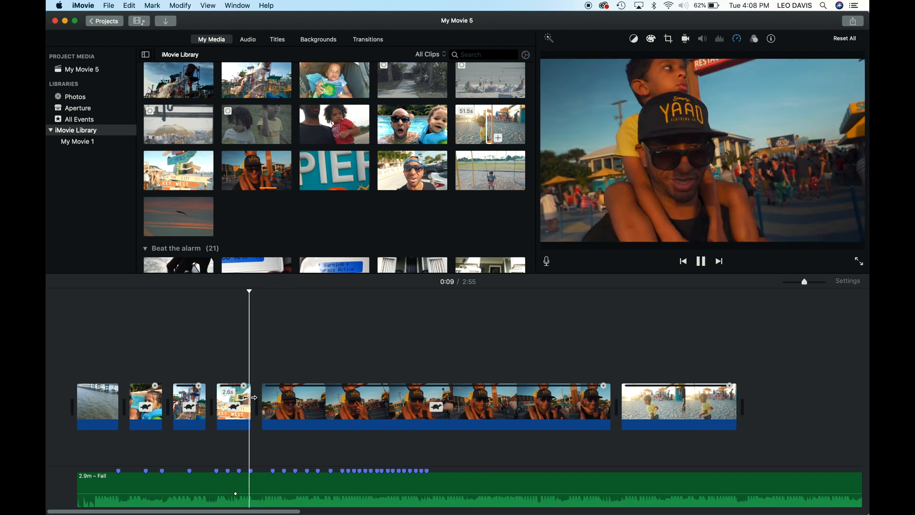
Step: Trim the Key West sign clip's end to the beat marker and check the cut lines up
left_click(700, 261)
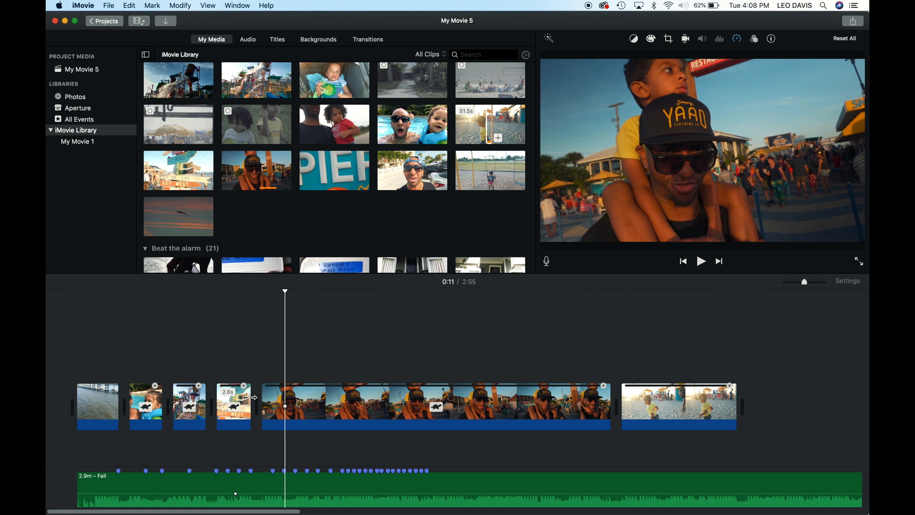
left_click(700, 261)
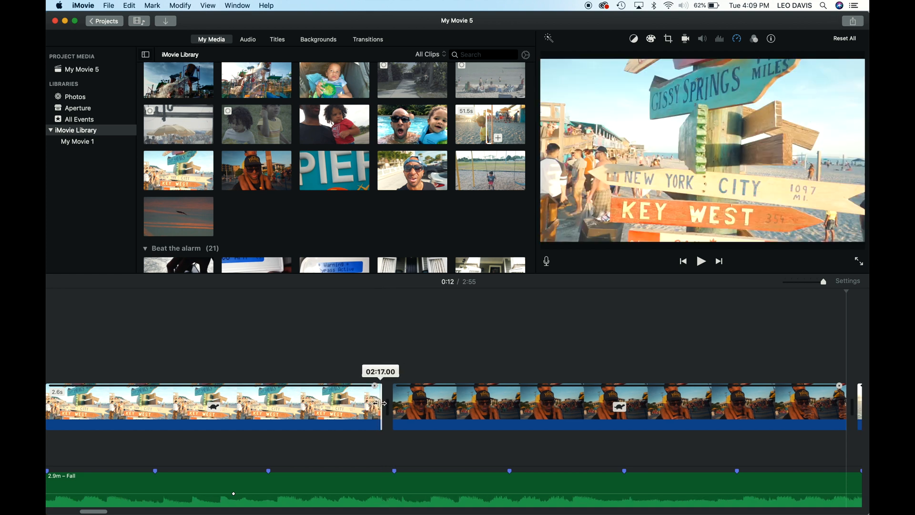
left_click(394, 403)
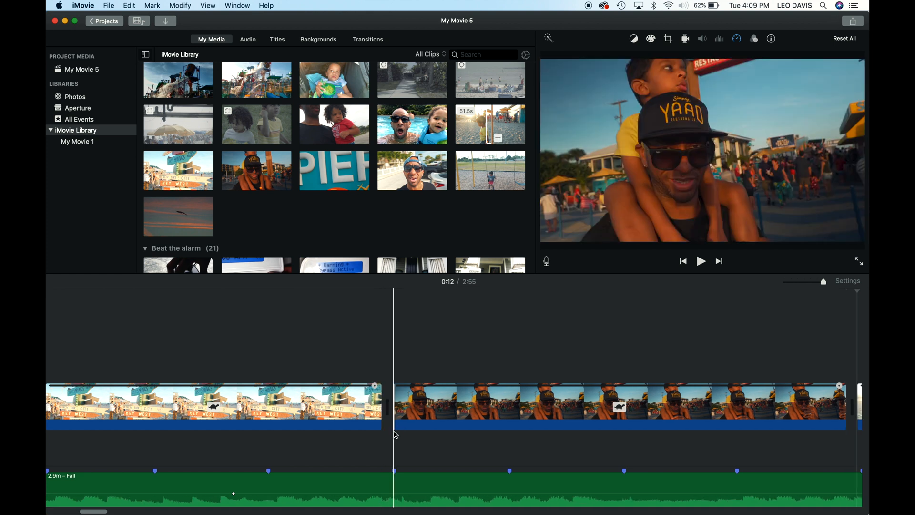